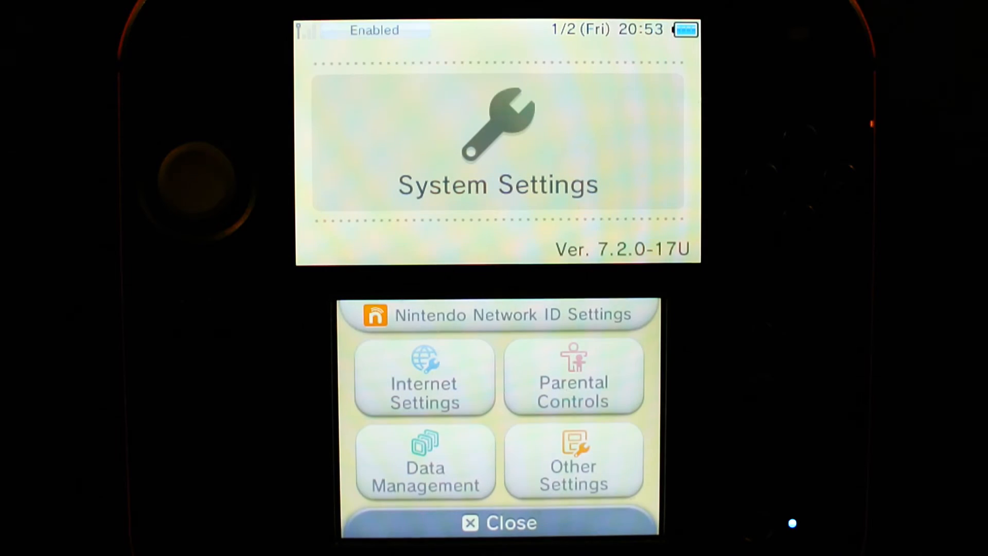
Step: Show the 2DS console's MAC address via Internet Settings > Other Information
left_click(424, 378)
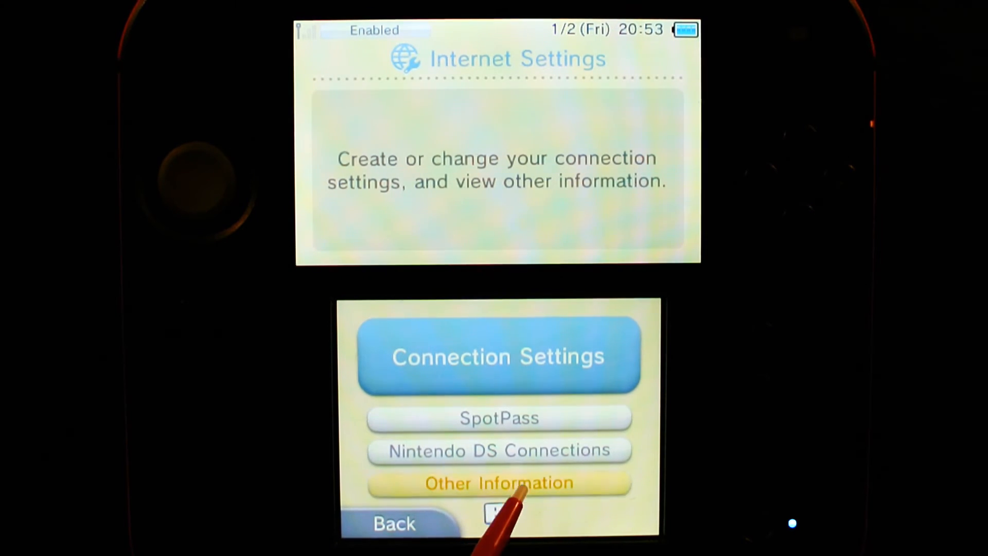
left_click(498, 482)
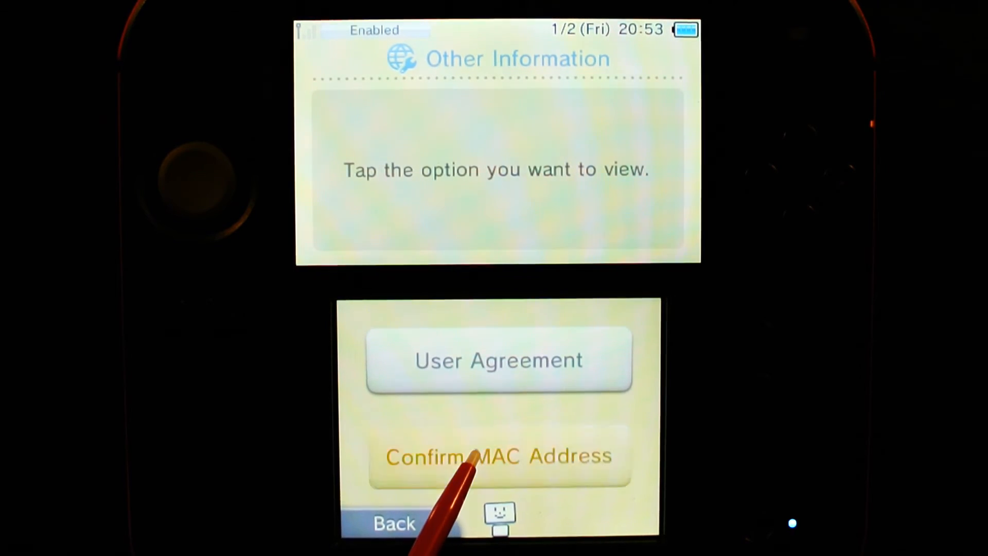
left_click(498, 456)
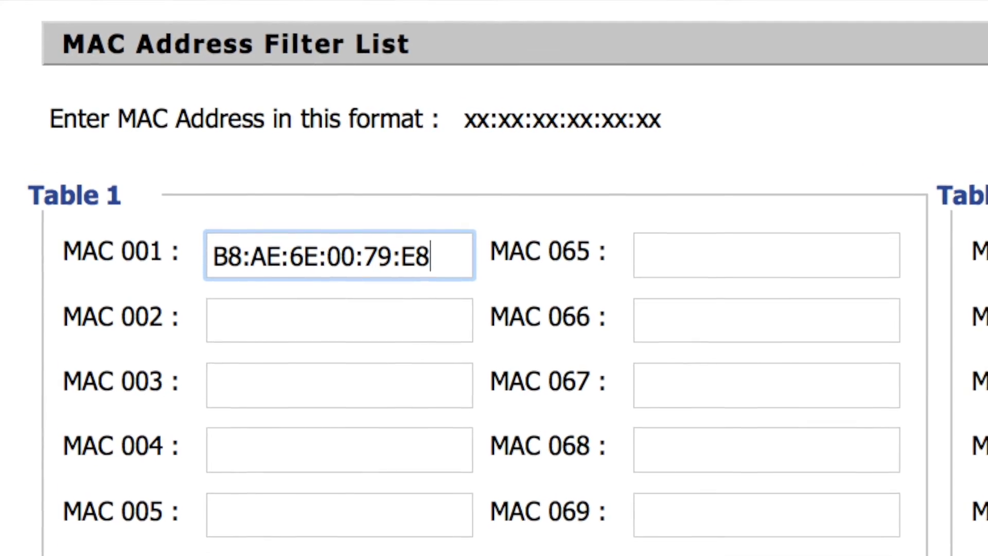
scroll("down", 3)
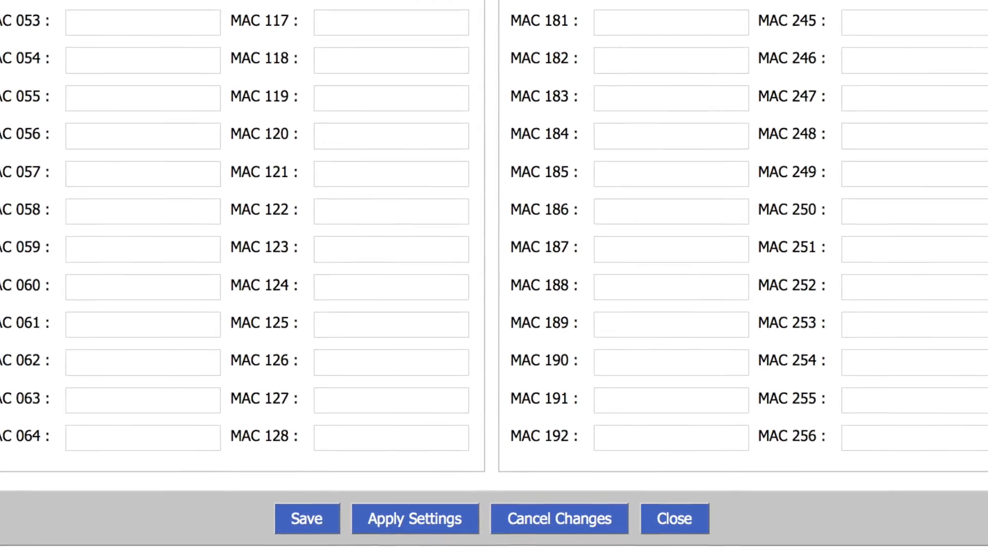
scroll("down", 3)
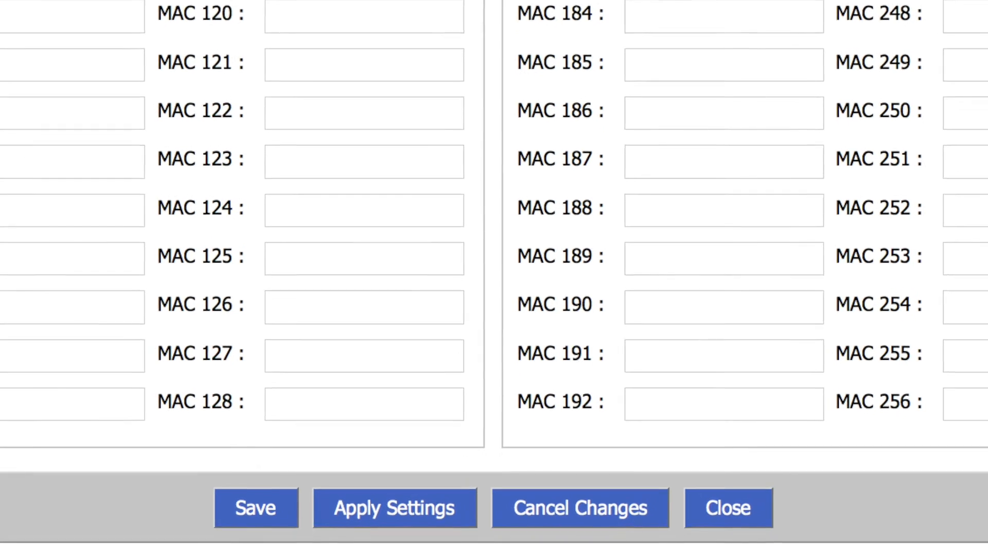
left_click(727, 508)
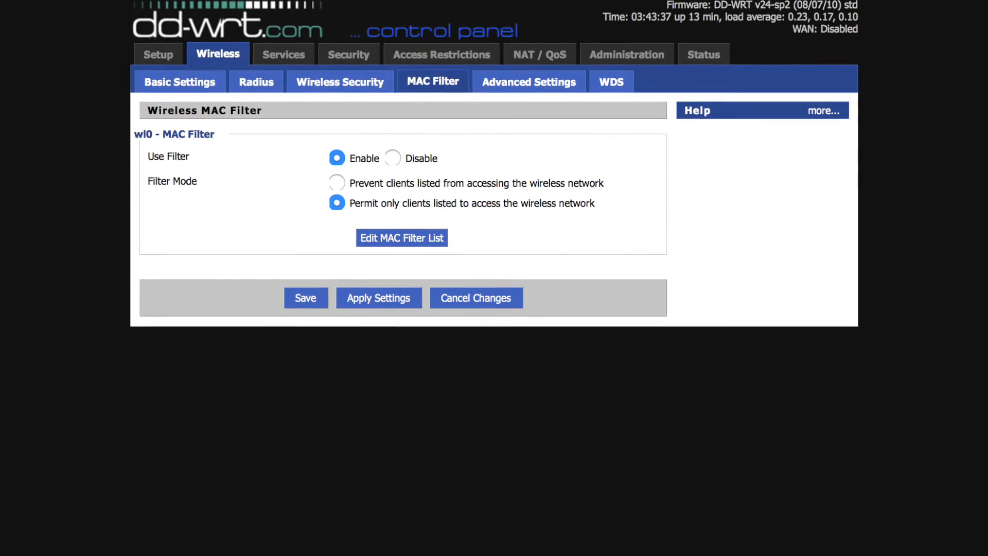
scroll("up", 3)
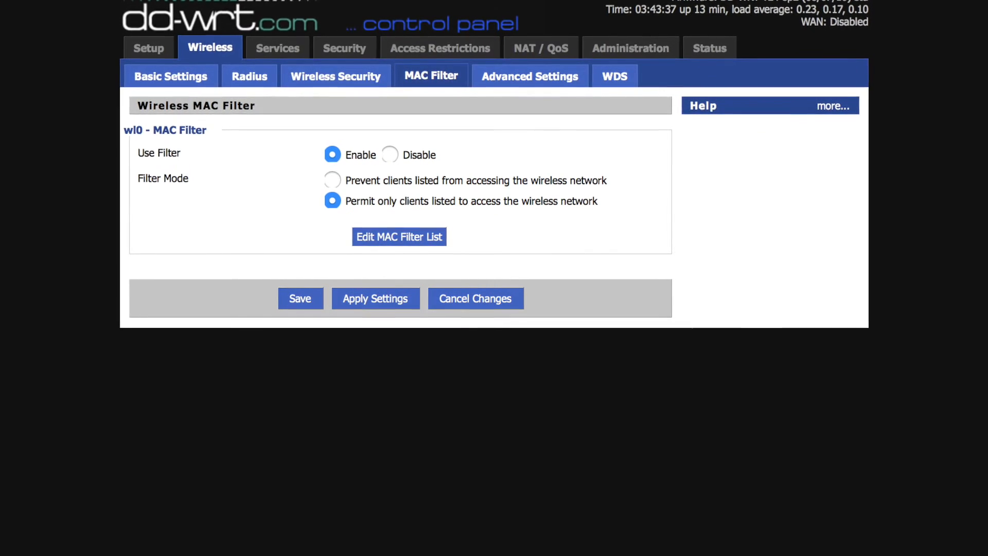
scroll("up", 3)
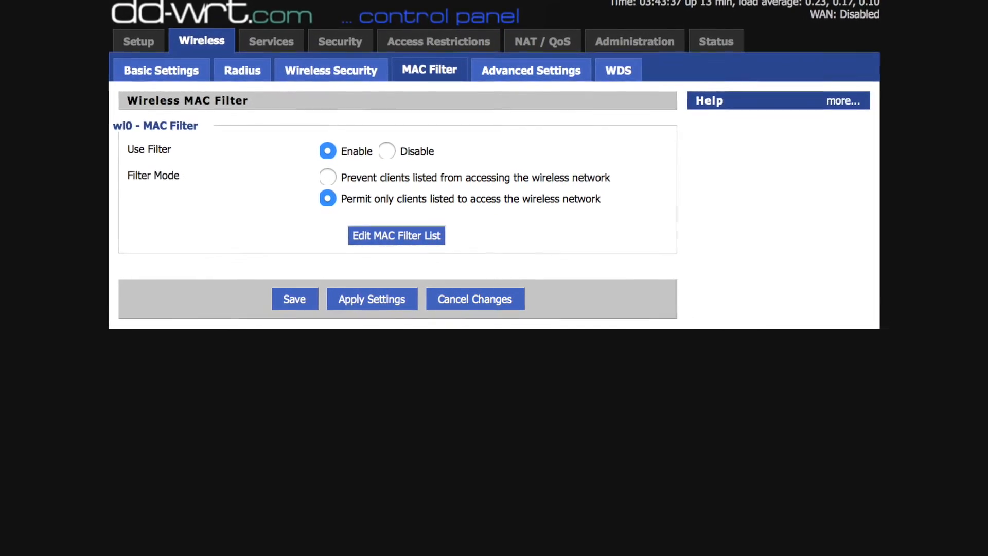